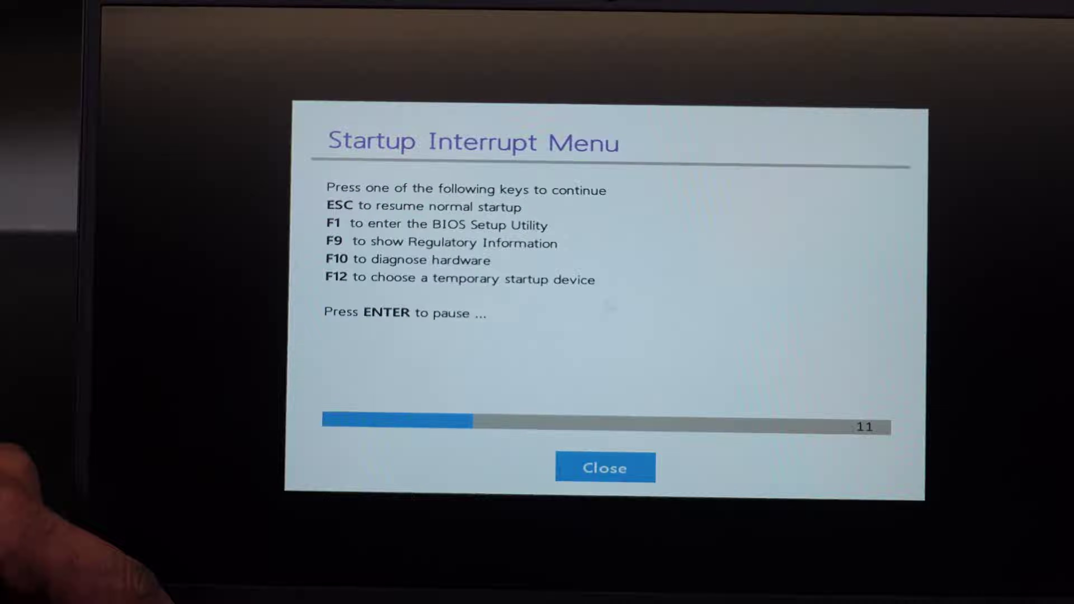
# Enter the BIOS Setup Utility from the Startup Interrupt Menu, landing on the Main page.
pyautogui.press('F1')
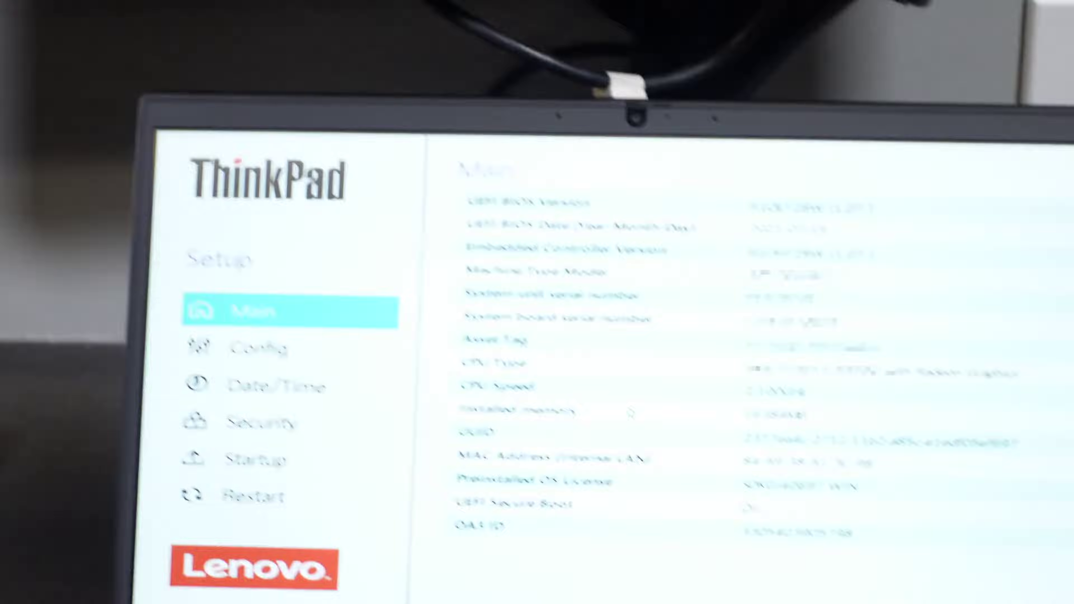